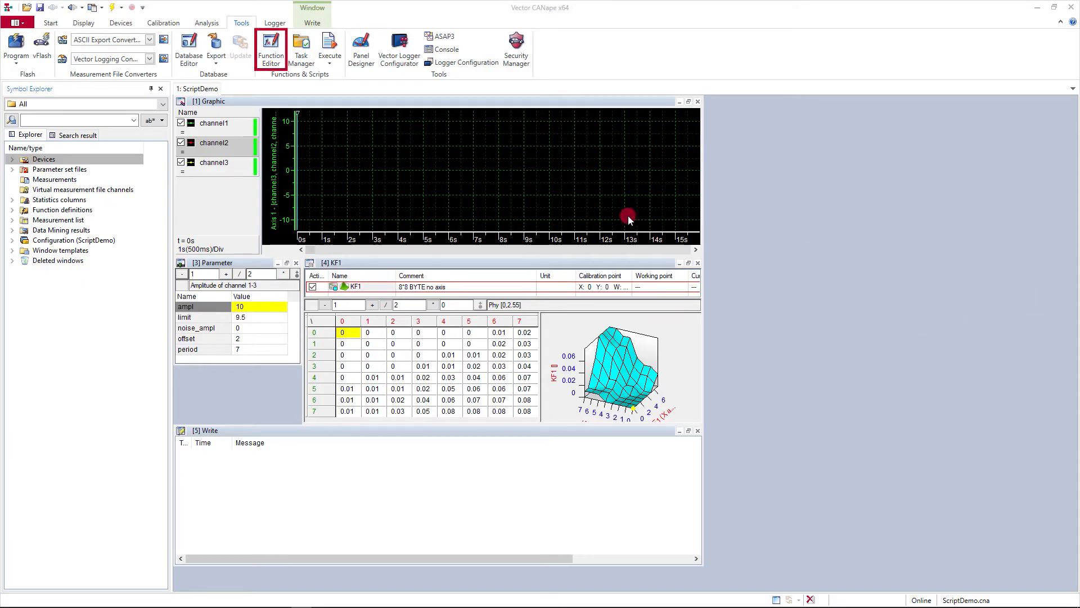
mouse_move(270, 49)
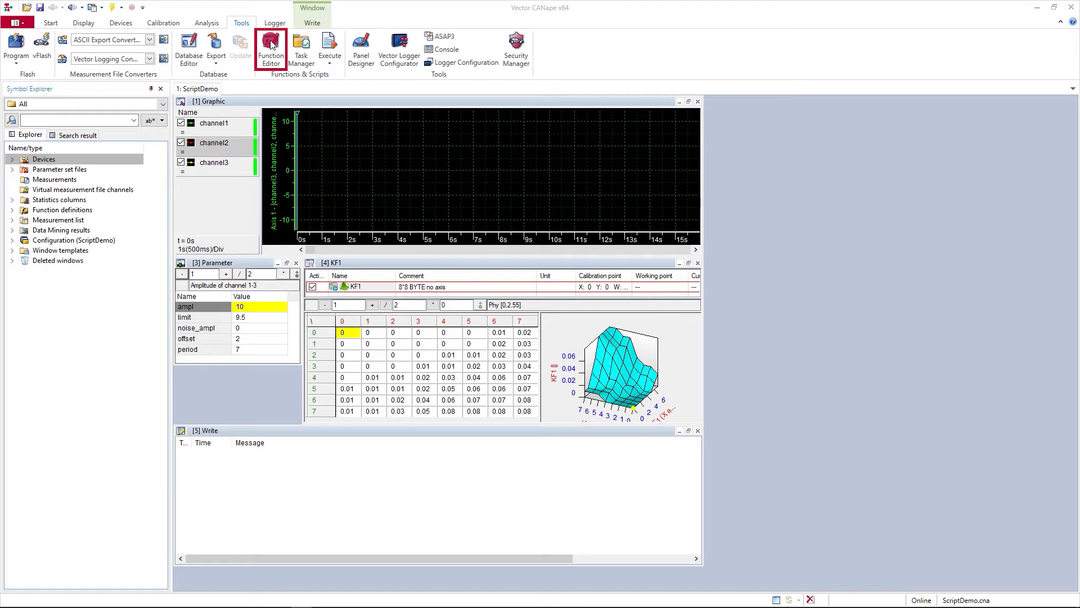
mouse_move(270, 50)
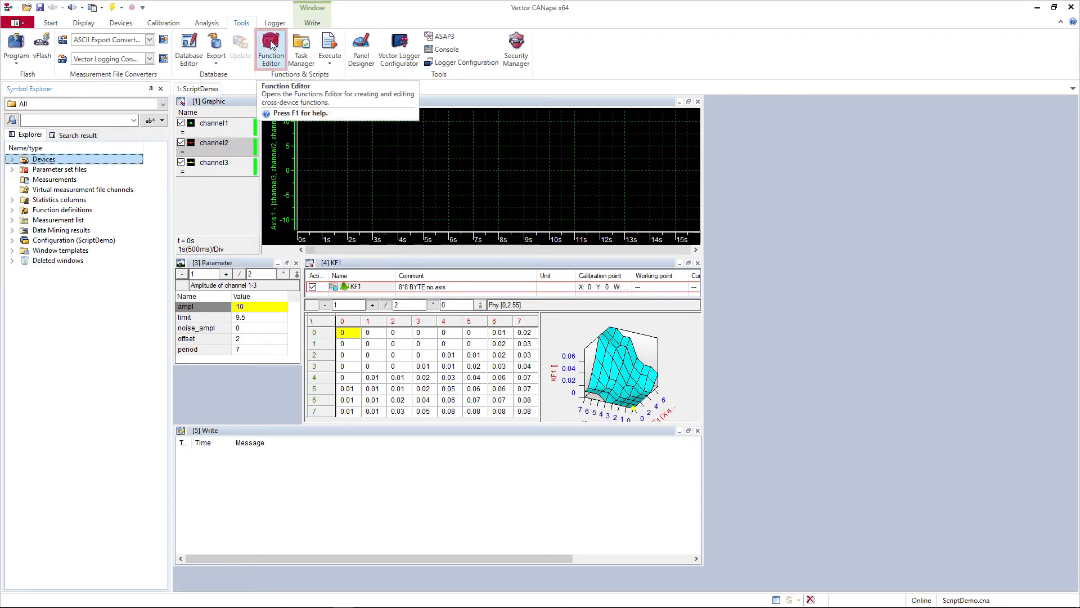
Launch the Function Editor from the Tools ribbon to work on scripts
left_click(271, 48)
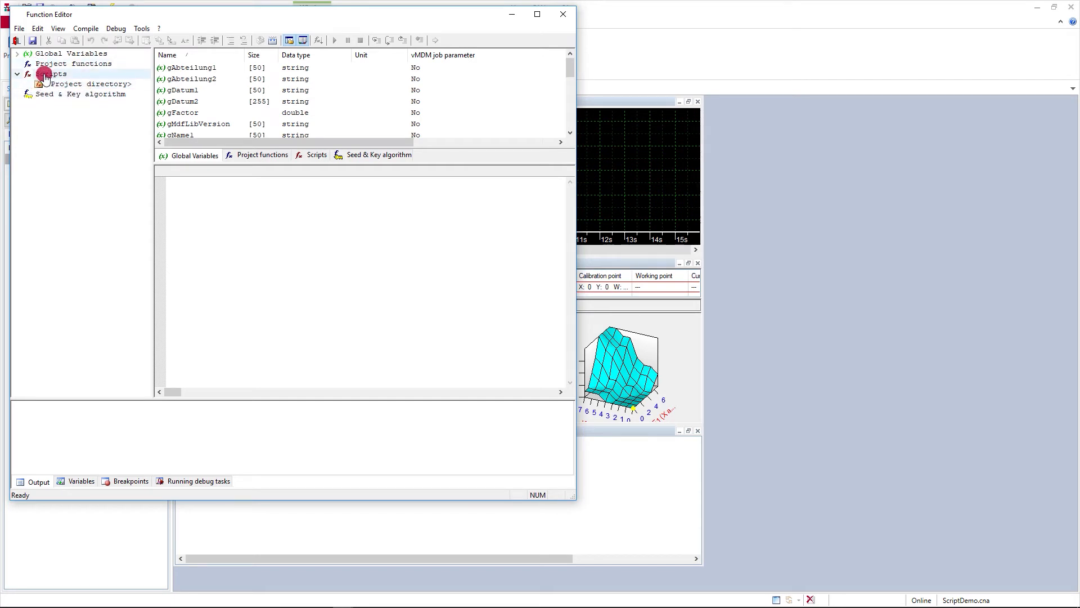
Create a new .cns script named CalibrationSequence under the project directory
left_click(90, 84)
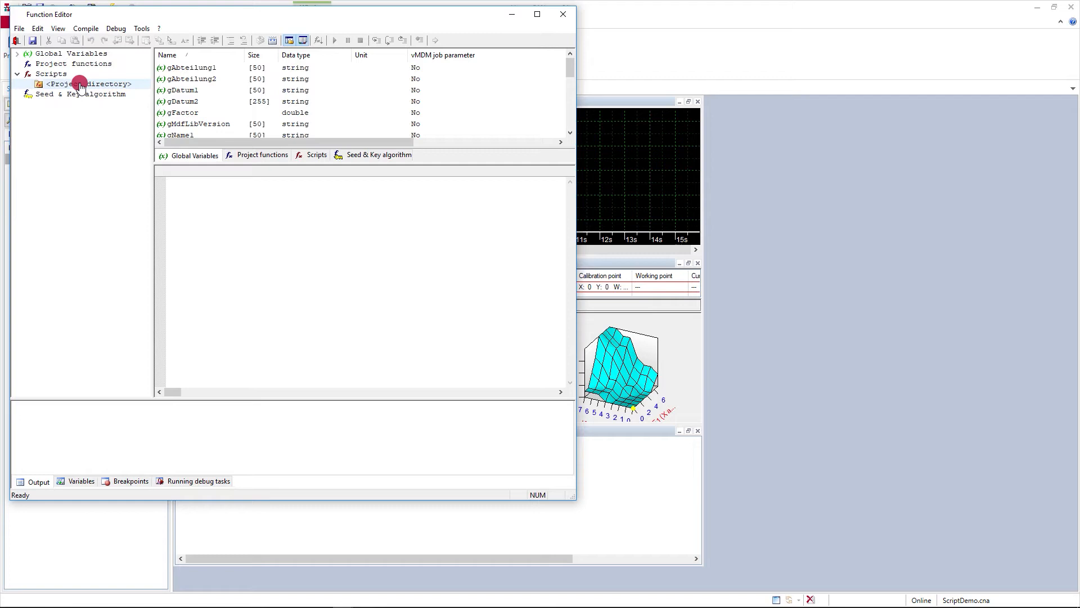
right_click(90, 84)
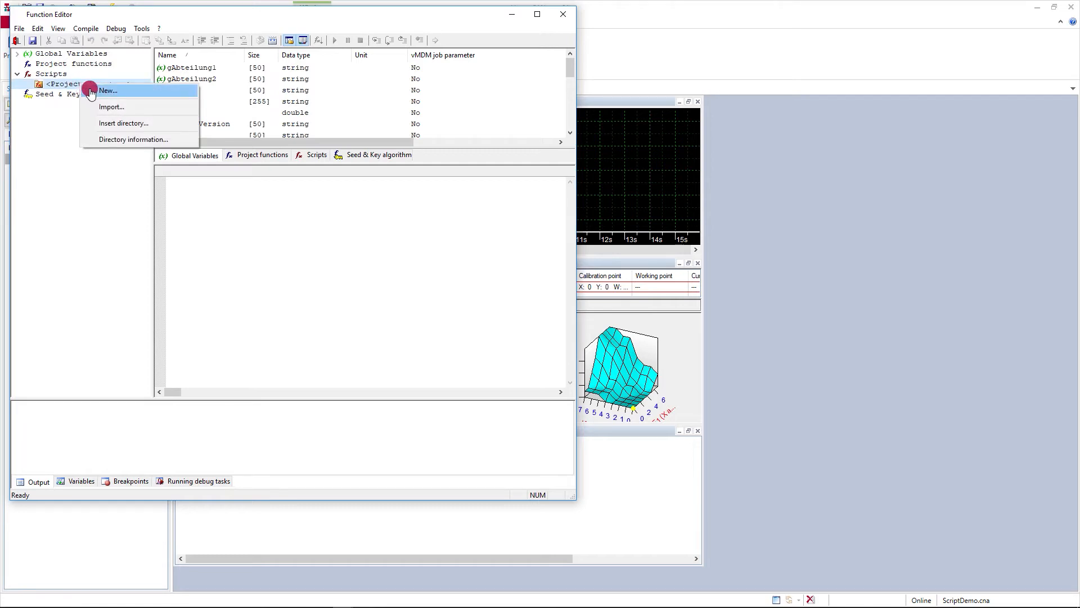
left_click(108, 90)
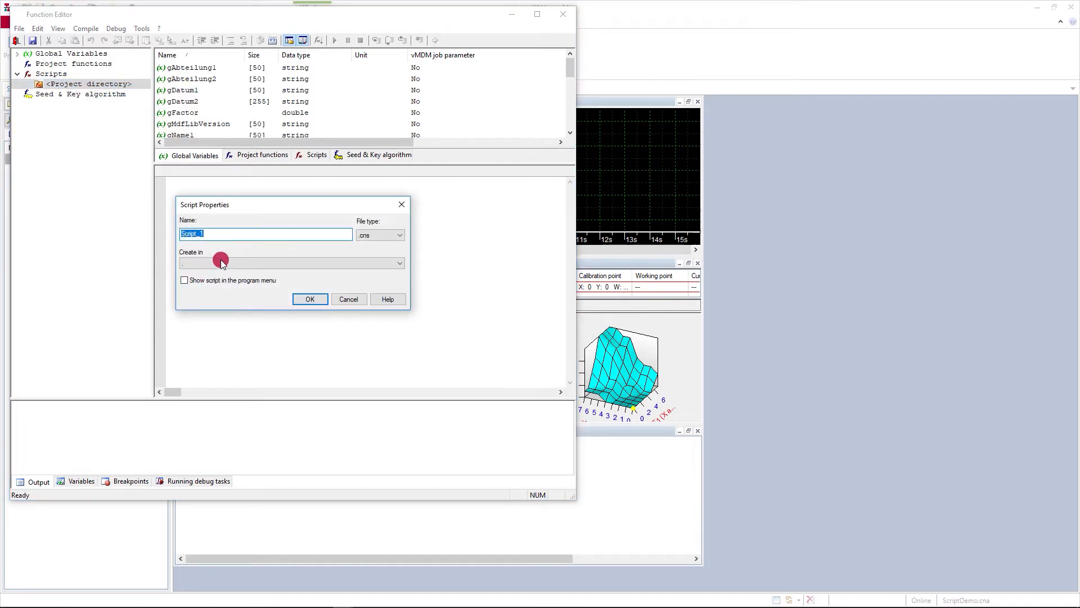
mouse_move(234, 233)
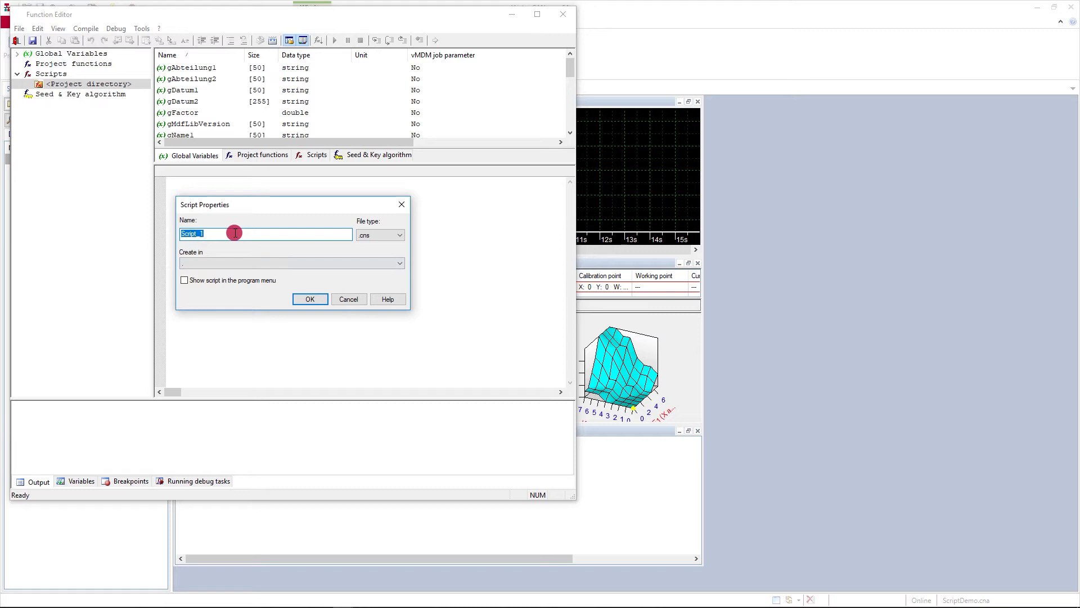
type("CalibrationSequence")
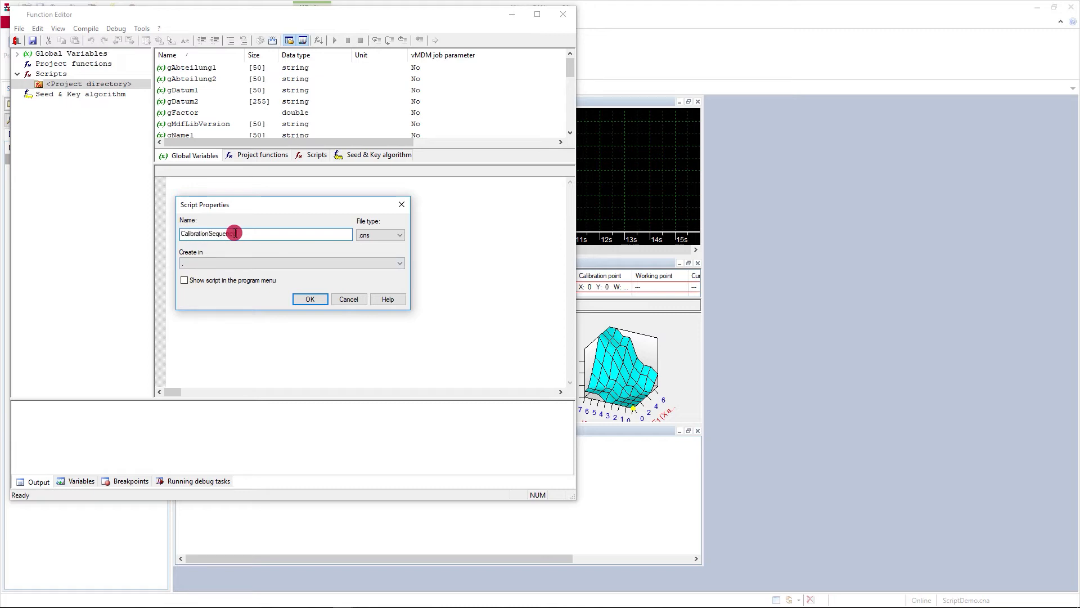
left_click(309, 298)
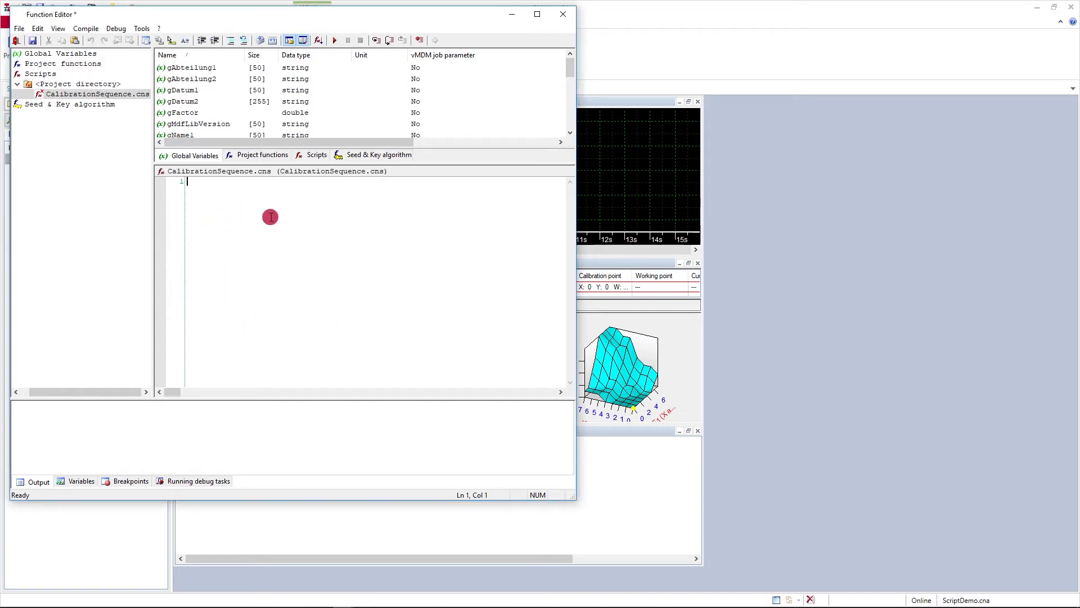
mouse_move(225, 209)
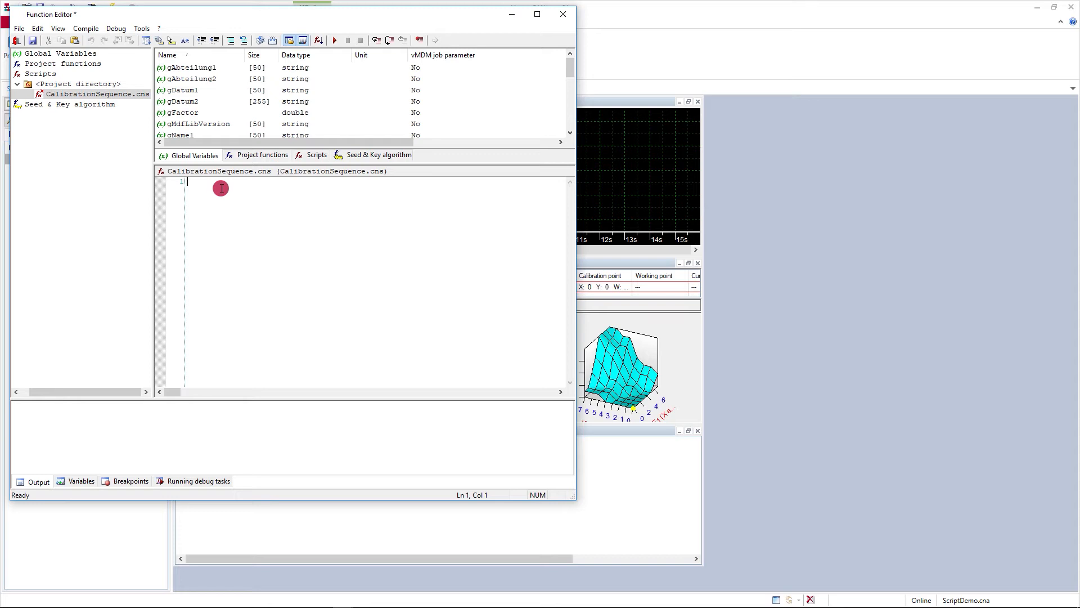
Paste the prepared code that measures through CalSet1, CalSet2 and CalSet3 for five seconds each
right_click(221, 187)
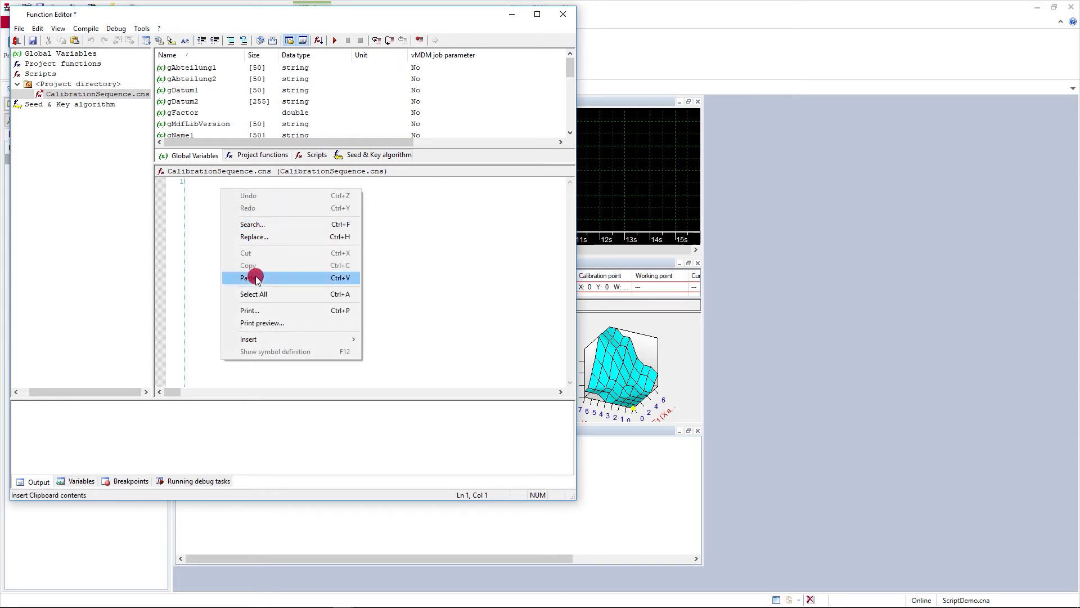
left_click(247, 278)
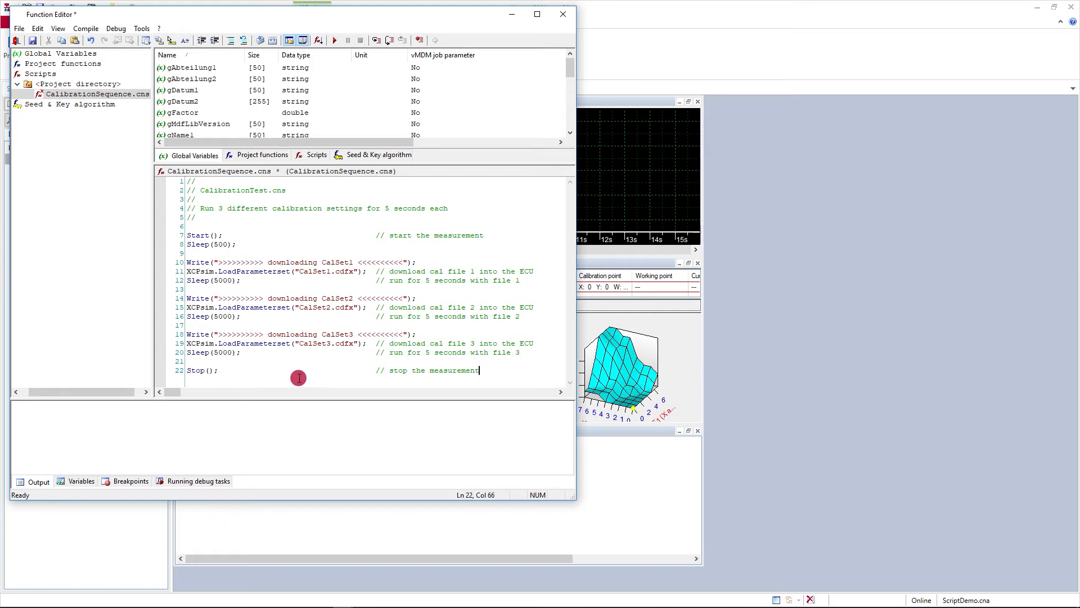
mouse_move(247, 237)
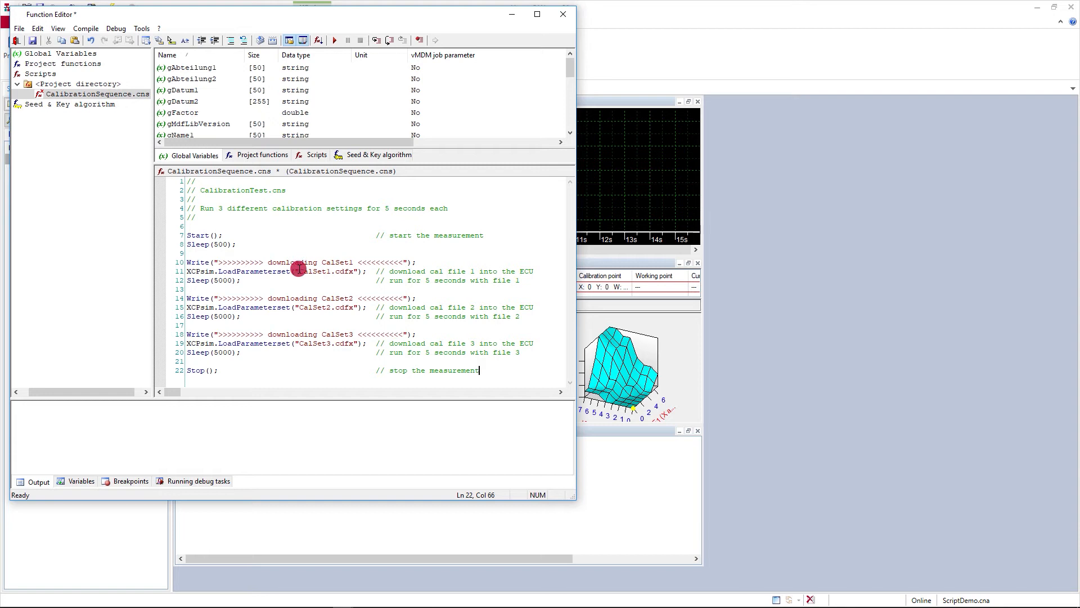
mouse_move(298, 297)
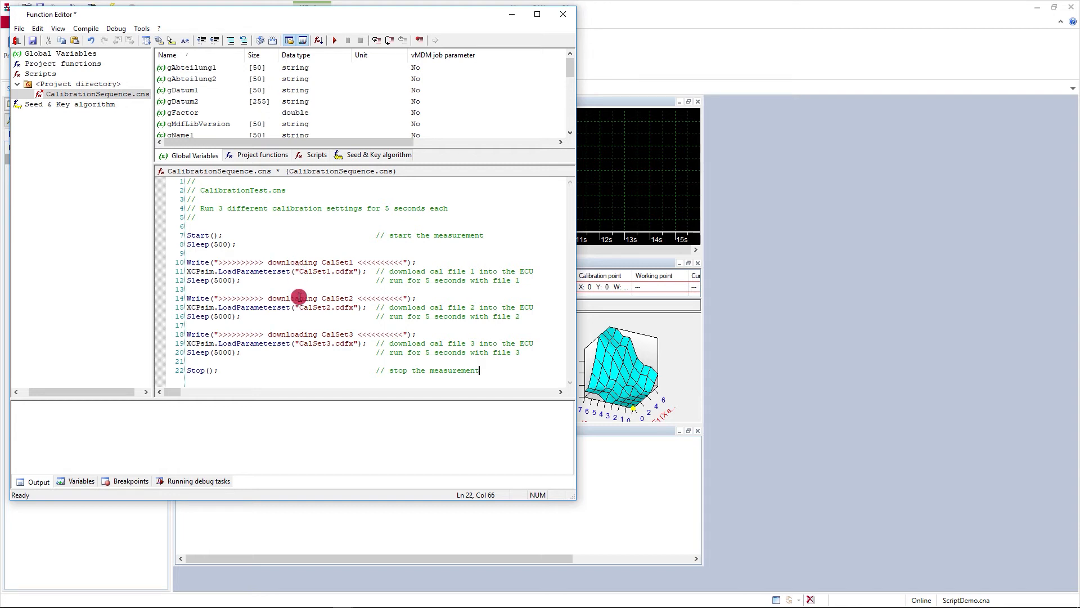
mouse_move(304, 290)
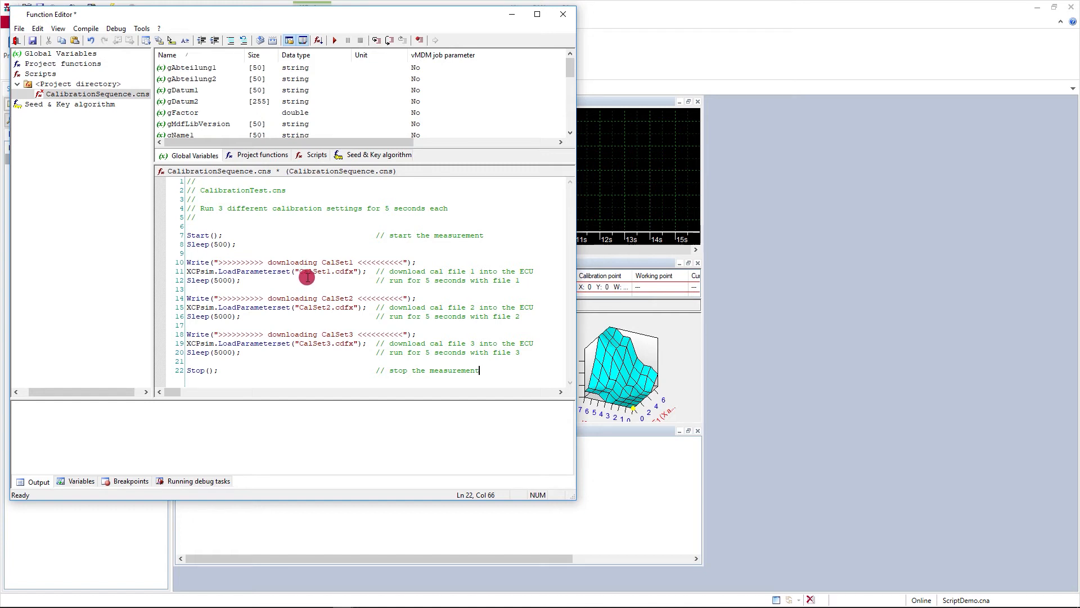
mouse_move(246, 282)
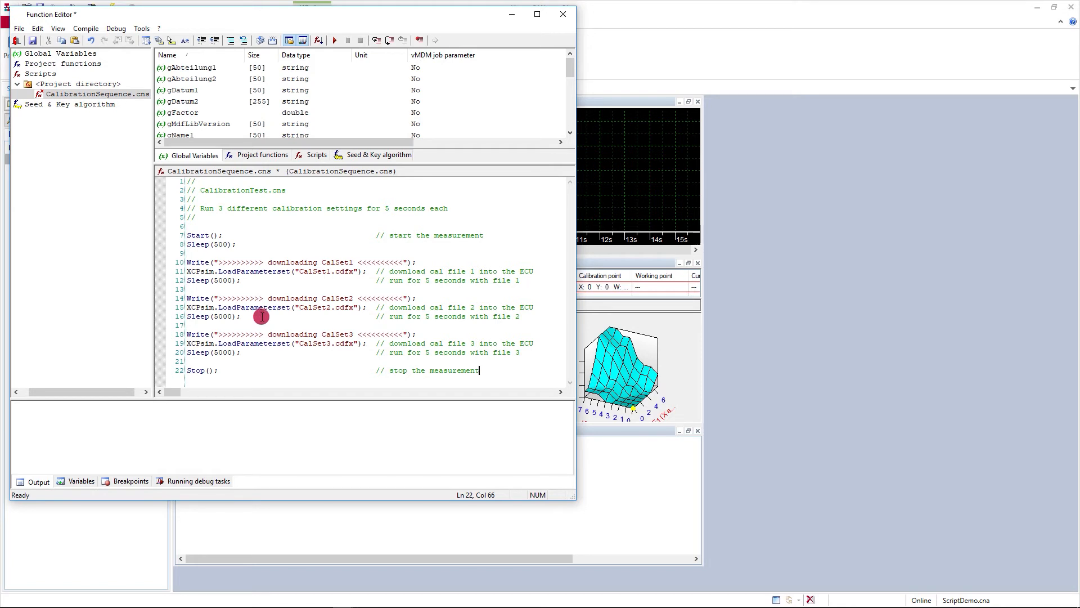
mouse_move(260, 340)
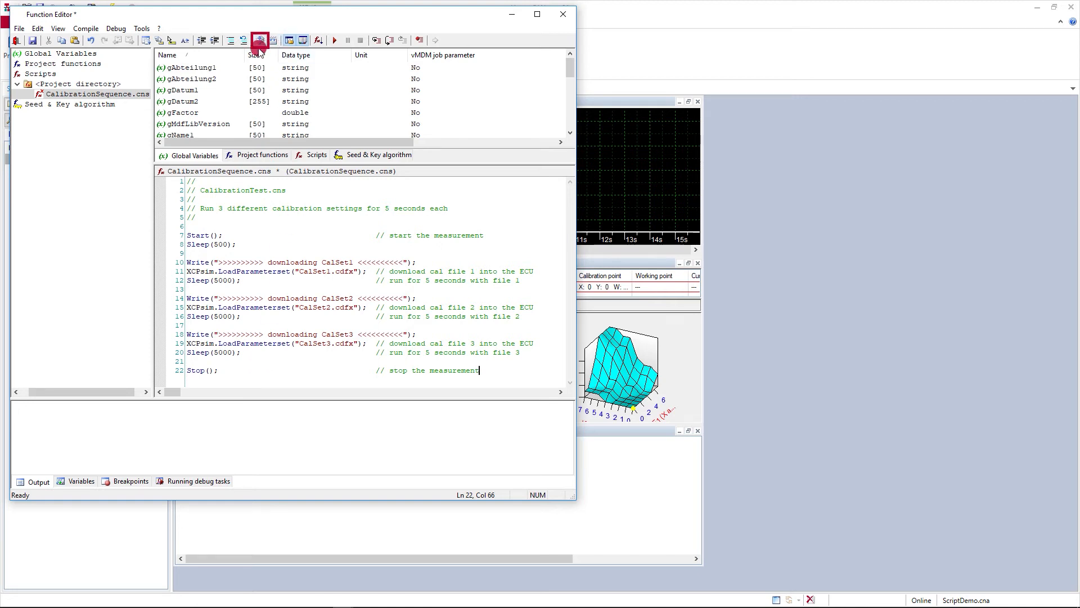
Compile CalibrationSequence.cns until 'Program compiled' appears, then save it
left_click(260, 40)
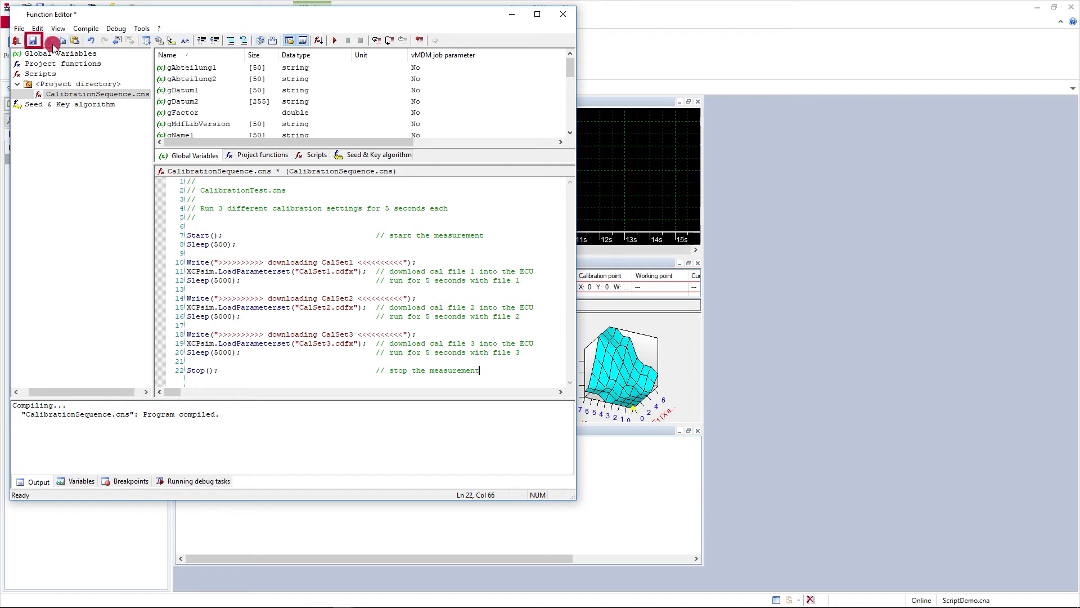
left_click(32, 40)
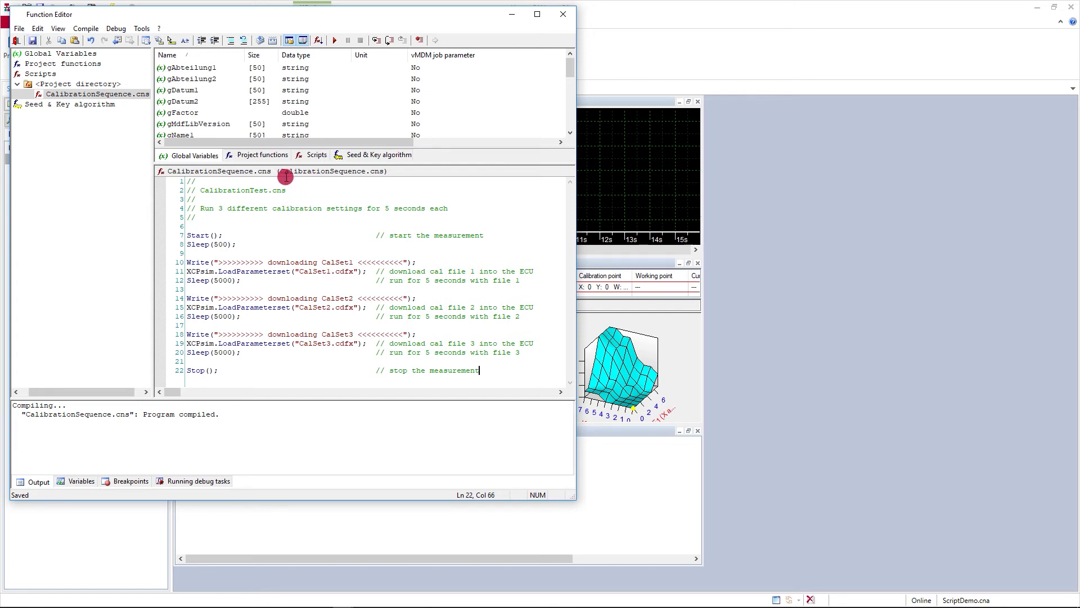
mouse_move(386, 174)
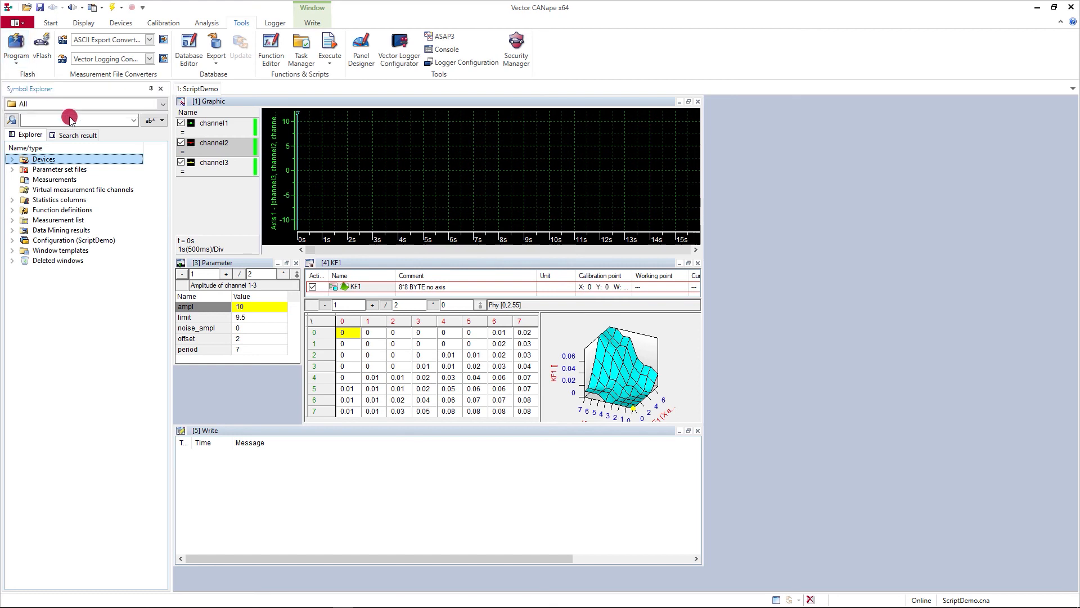
mouse_move(373, 210)
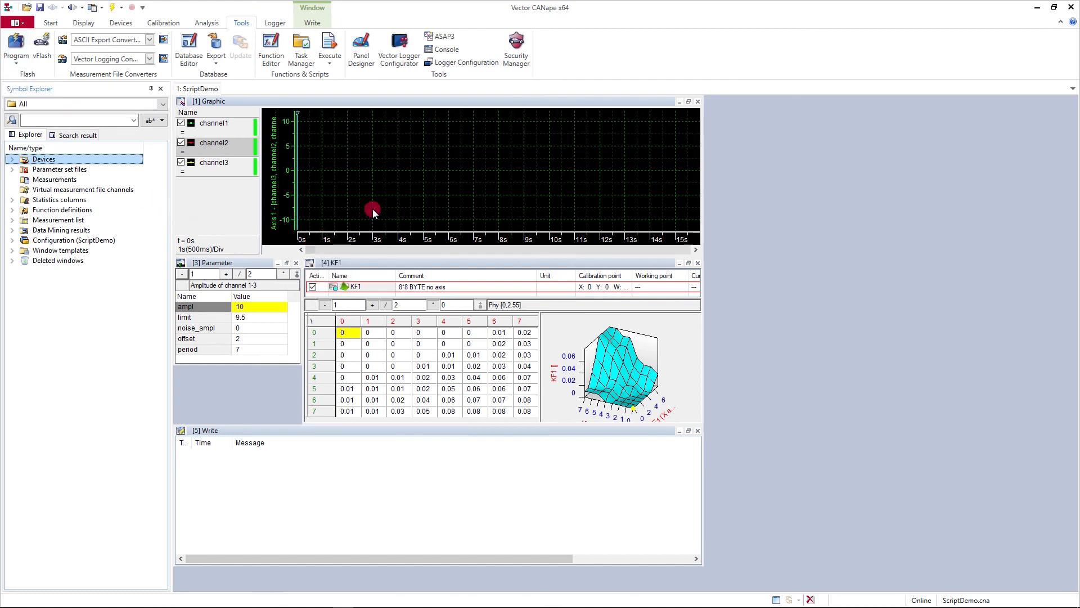
mouse_move(330, 45)
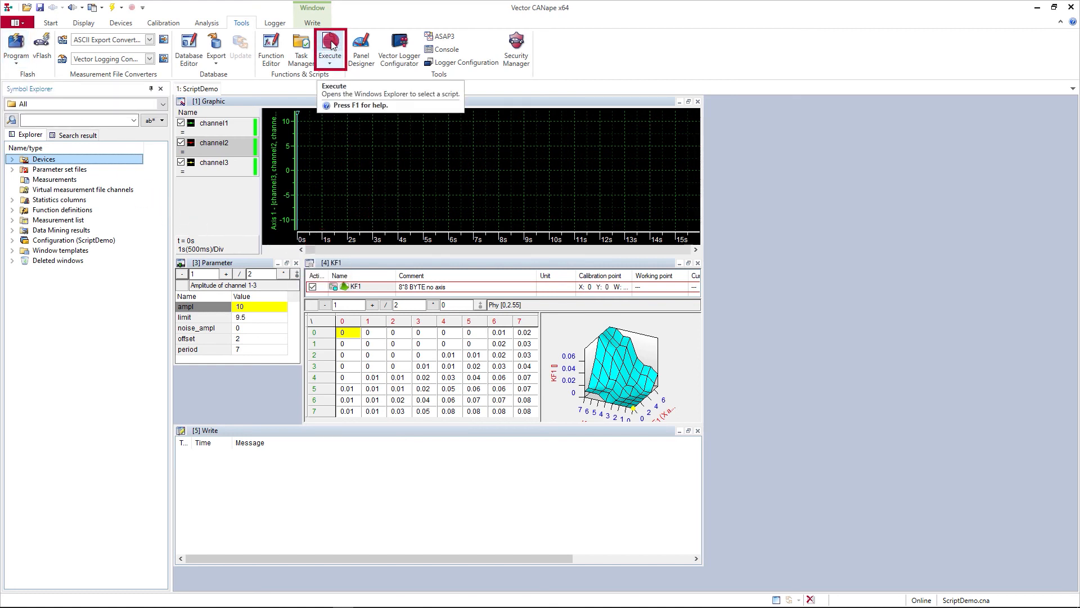
mouse_move(292, 36)
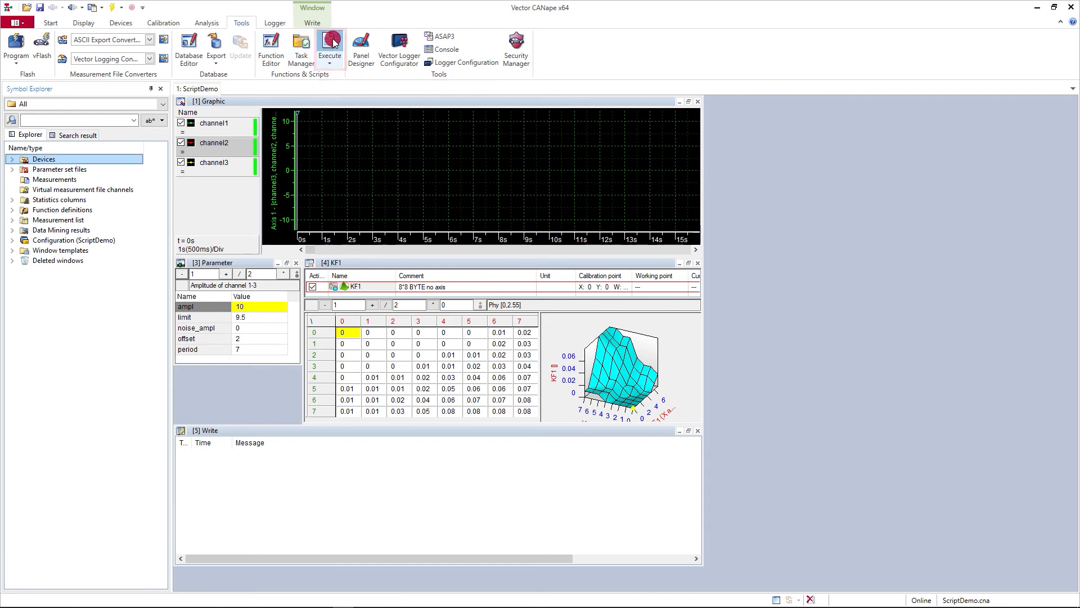
Start Execute on the Tools ribbon to choose a script file to run
left_click(329, 45)
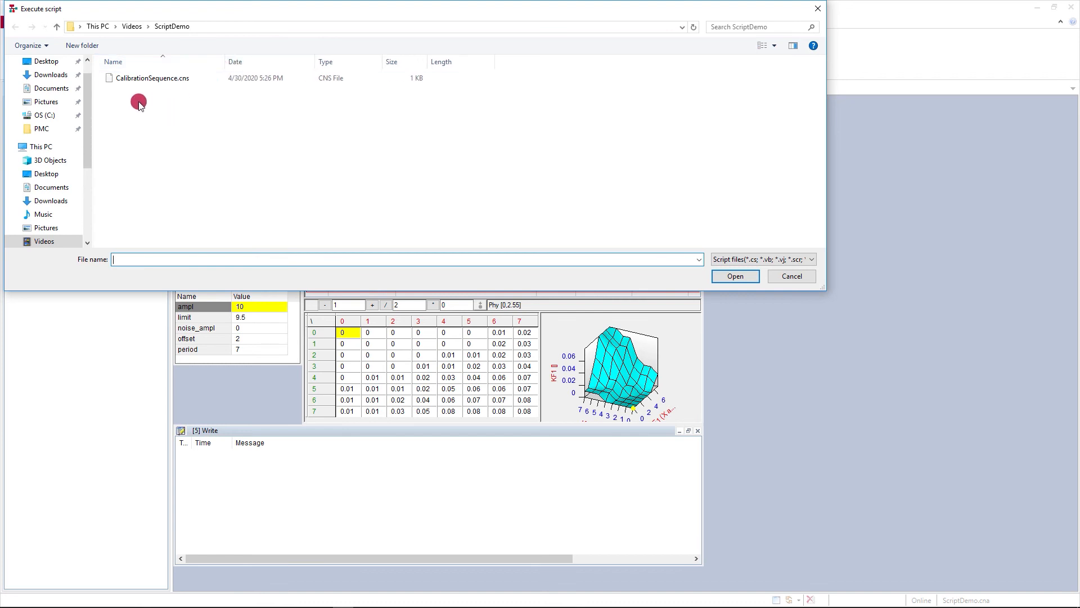
mouse_move(154, 81)
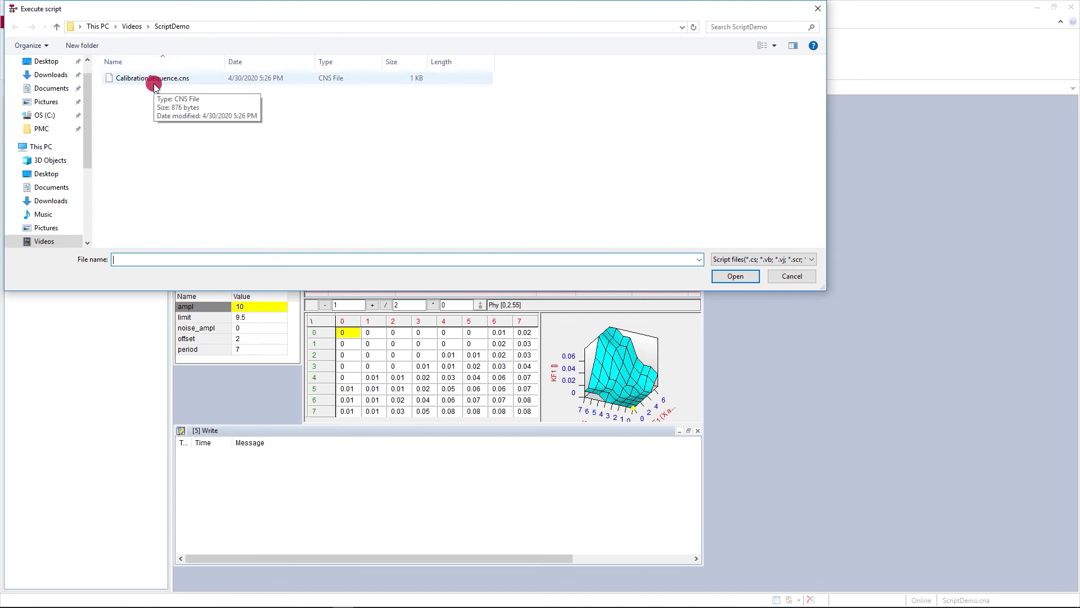
Run CalibrationSequence.cns so measurement starts and CalSet1 begins downloading
left_click(149, 78)
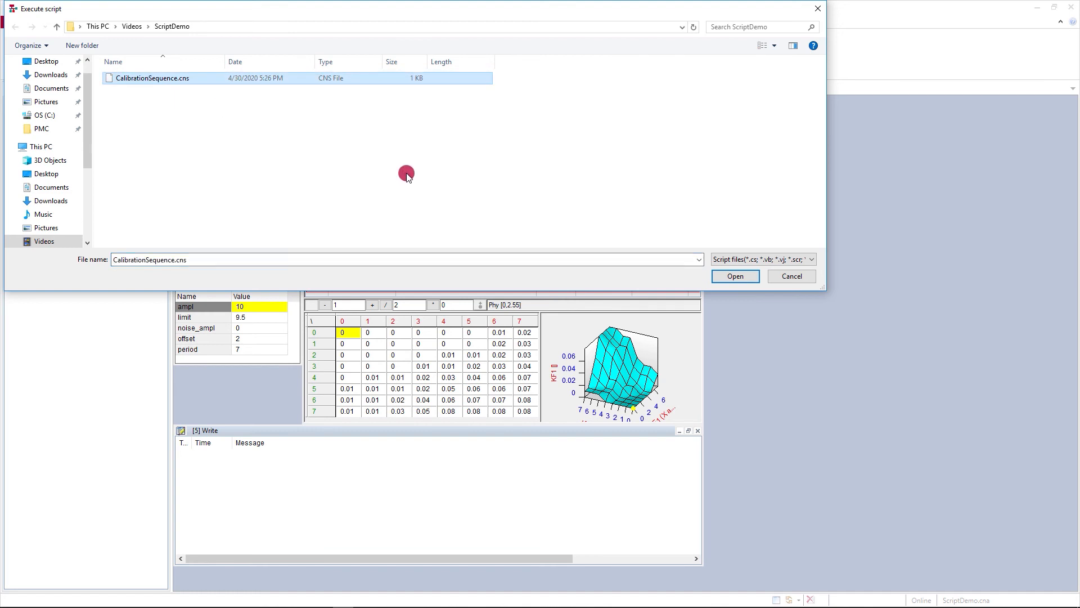
left_click(734, 275)
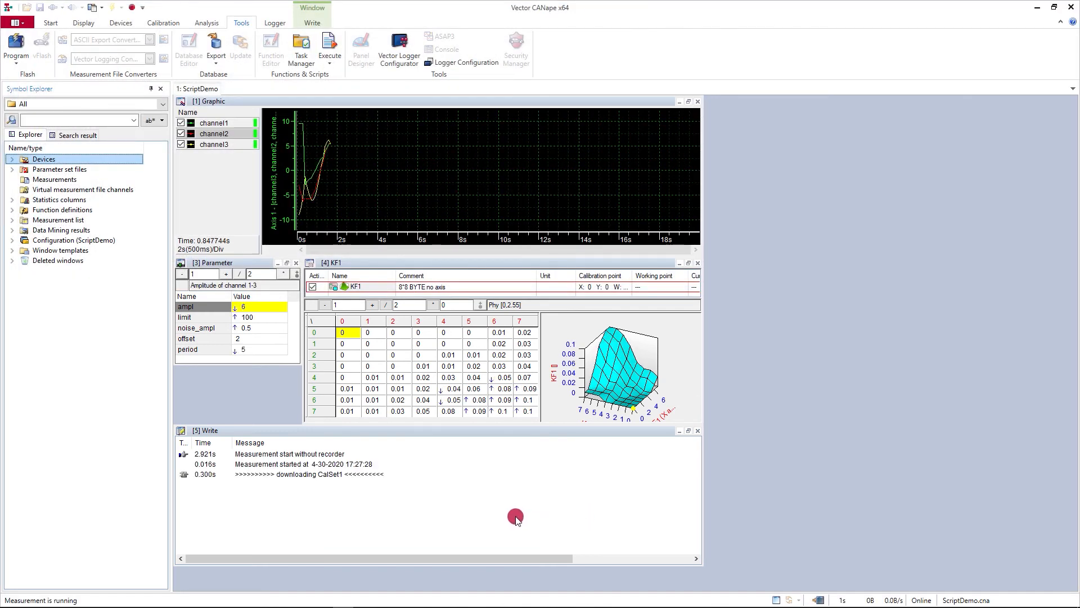
mouse_move(418, 488)
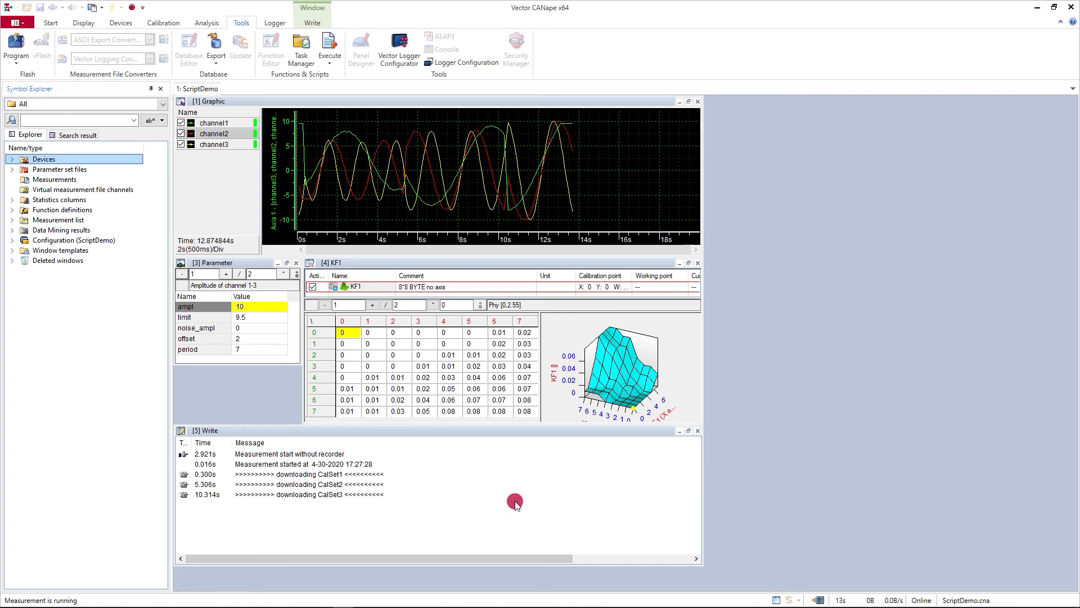
Let the script download CalSet2 and CalSet3 and stop the measurement
left_click(125, 8)
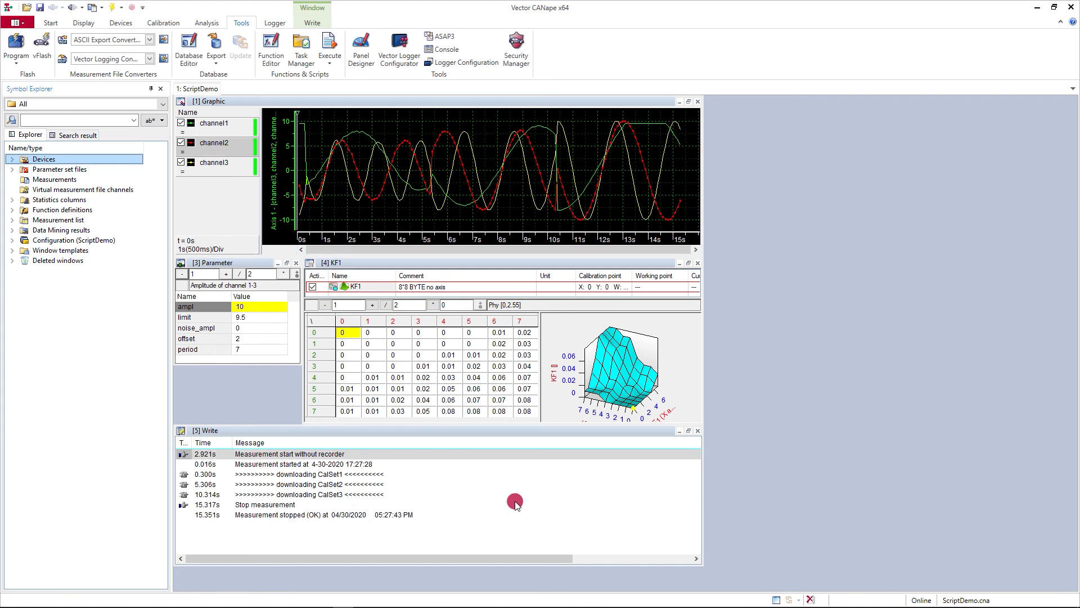